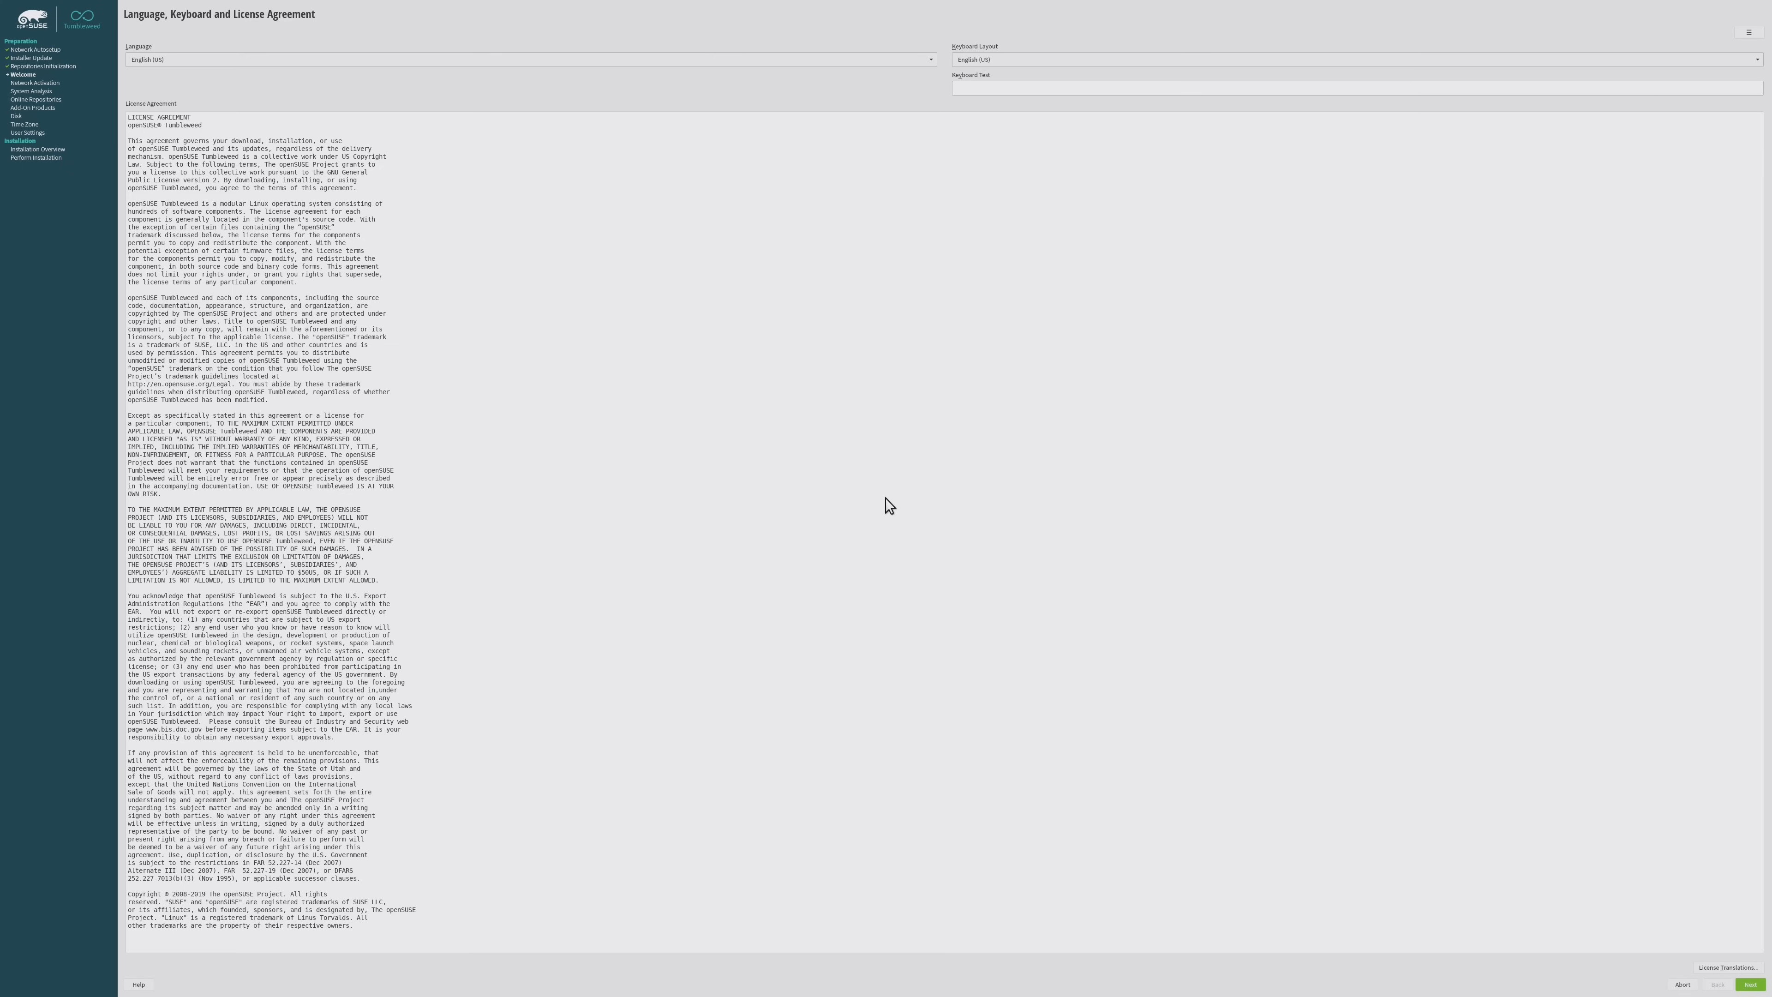
{"action": "mouse_move", "coordinate": [1043, 591]}
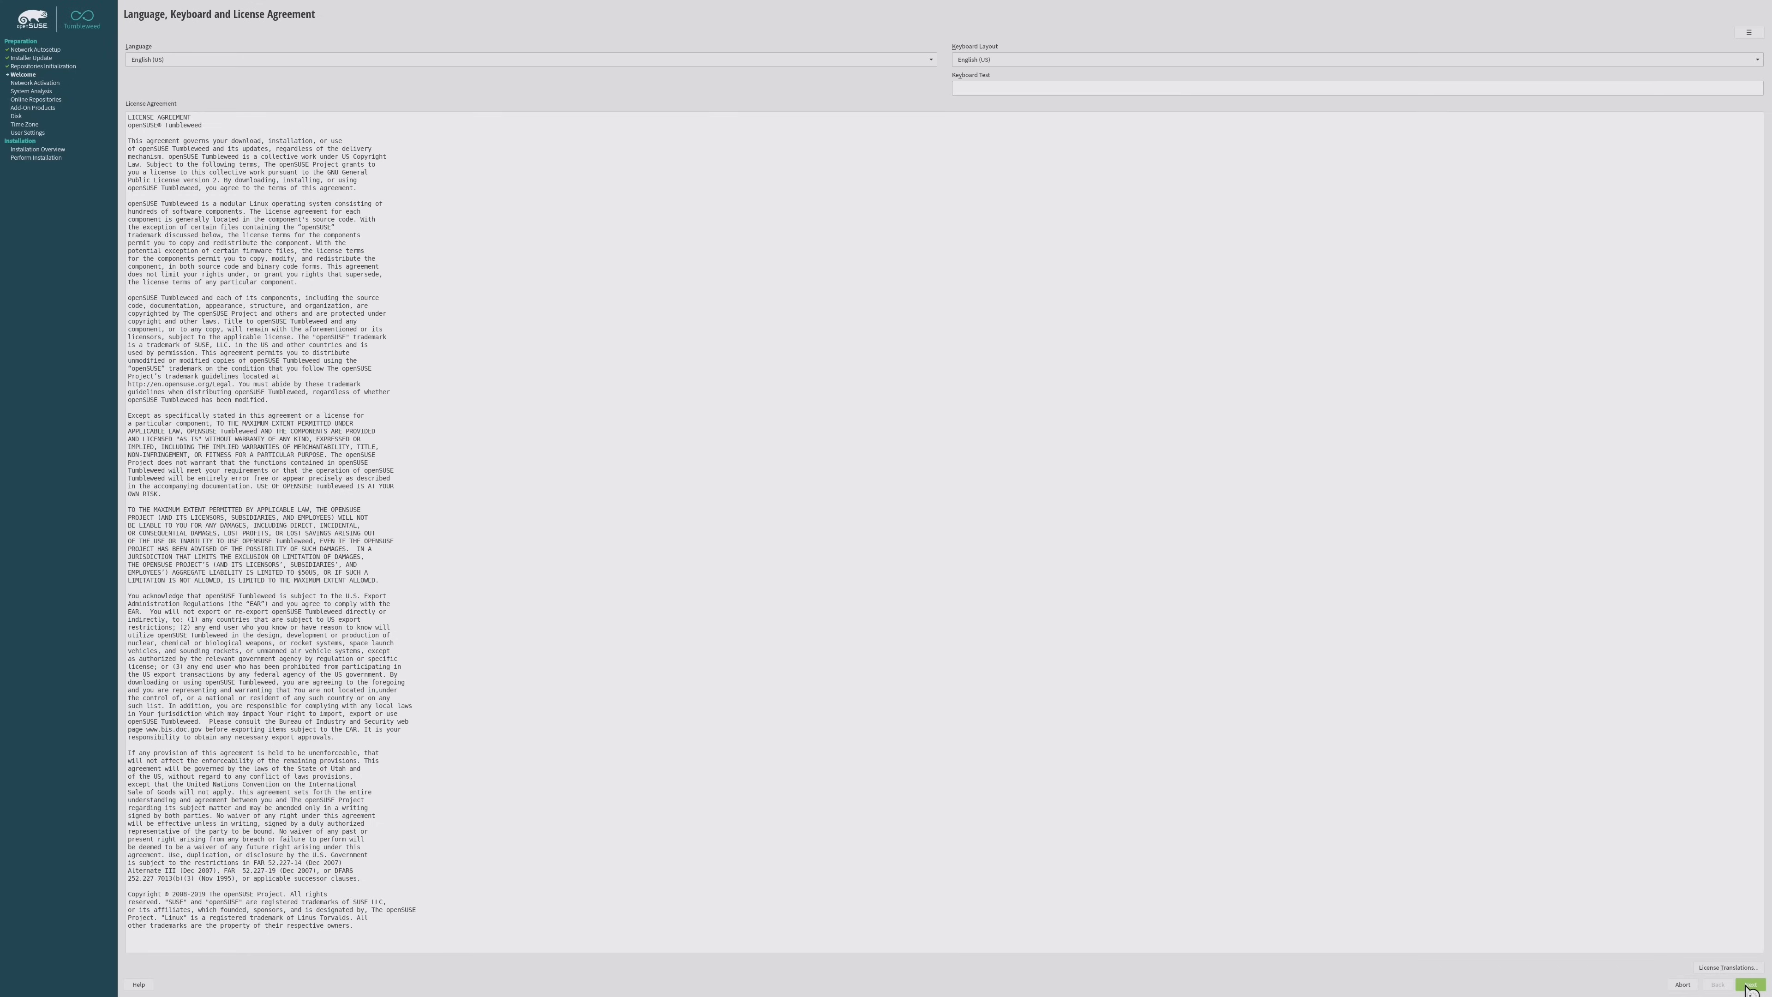
- Accept the license and keep the default network settings to reach the System Role page
{"action": "left_click", "coordinate": [1750, 983]}
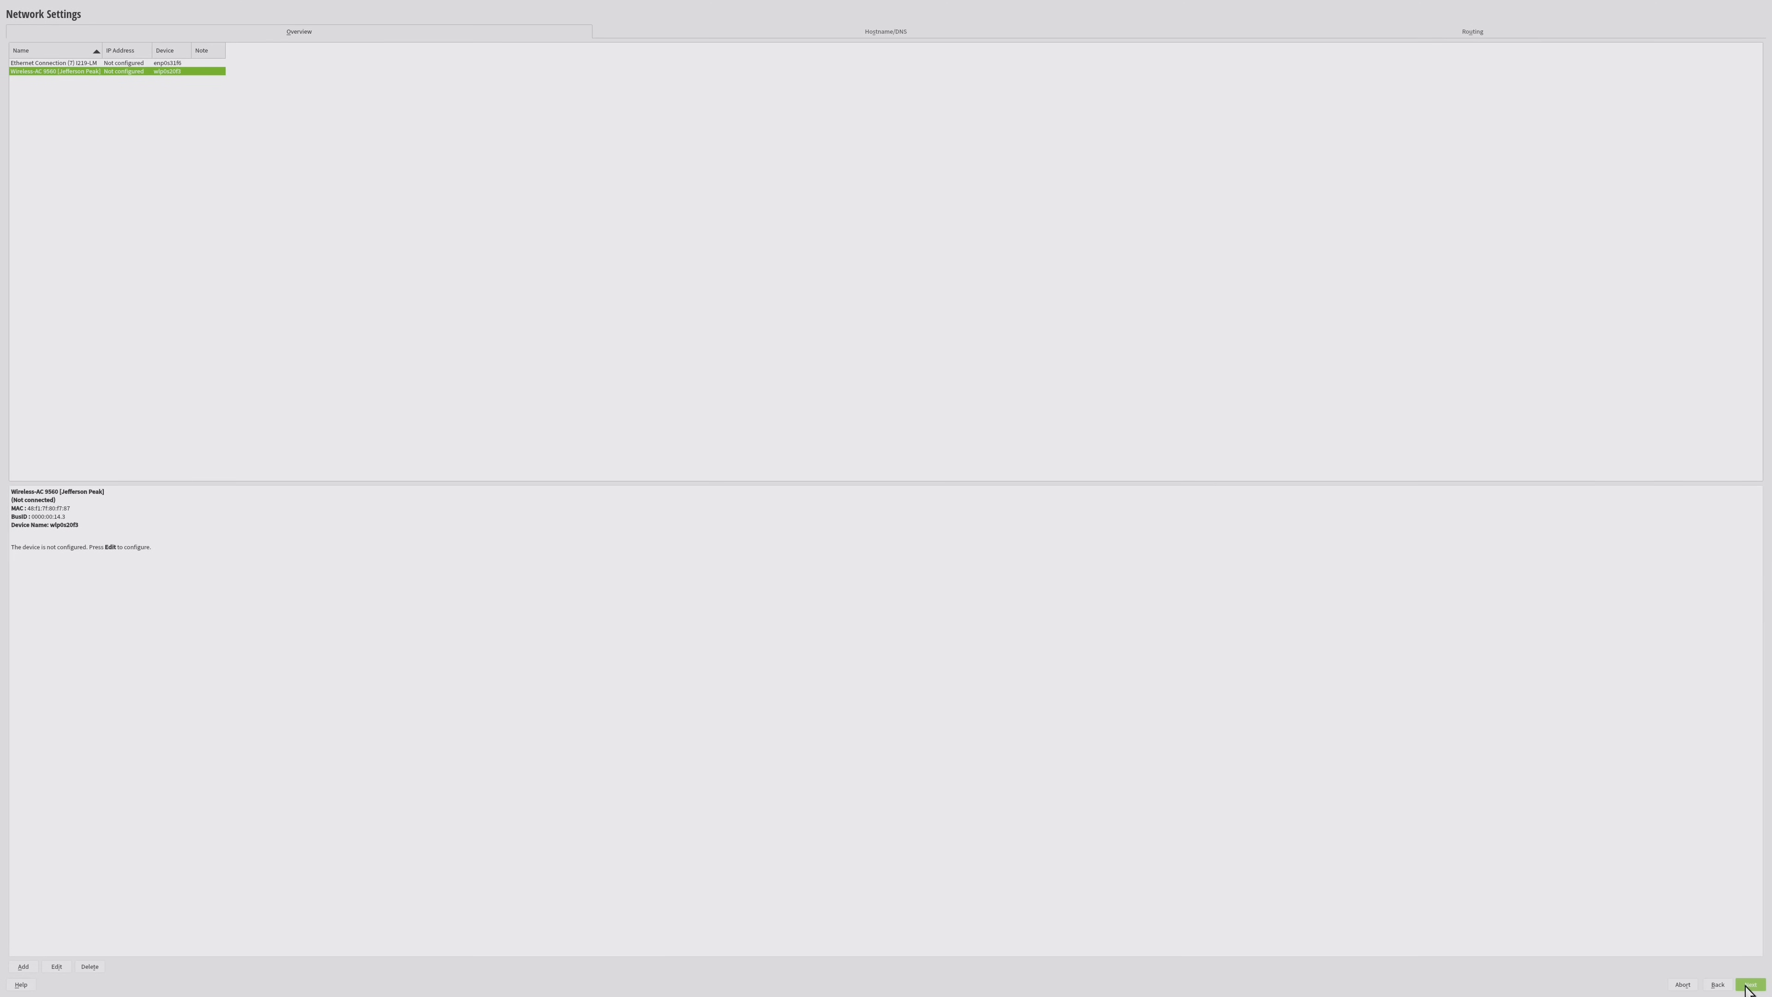
{"action": "left_click", "coordinate": [1749, 984]}
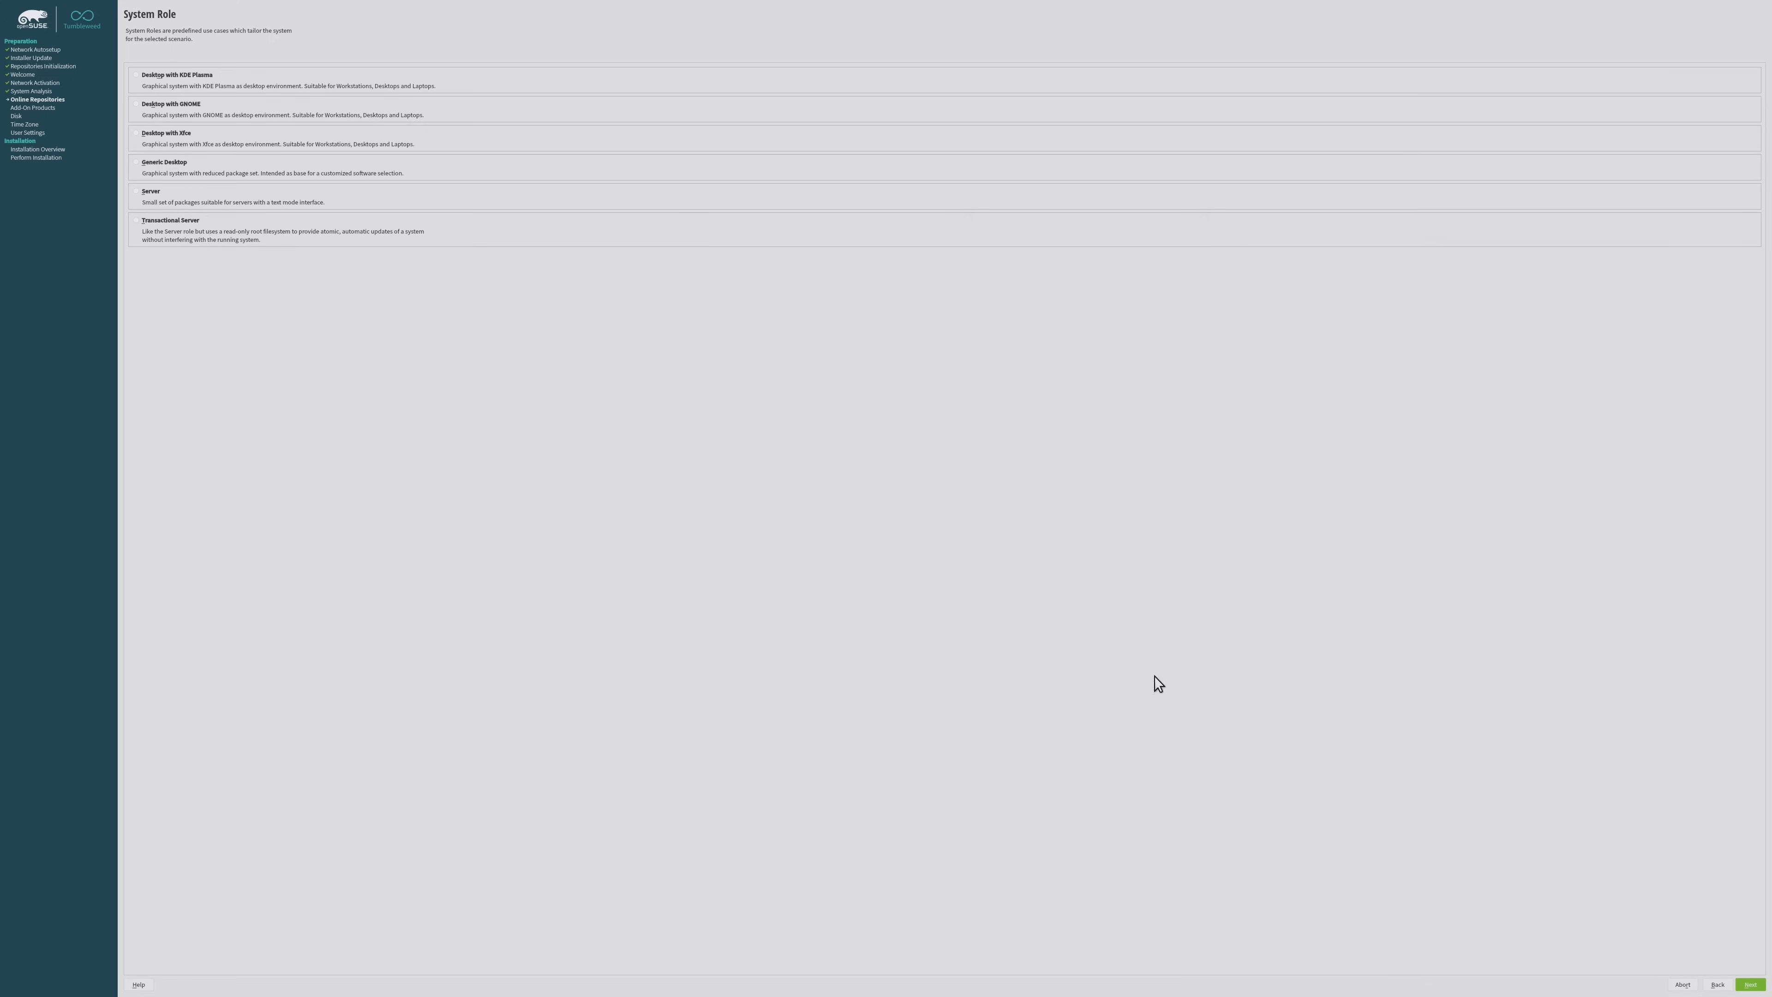
{"action": "mouse_move", "coordinate": [140, 111]}
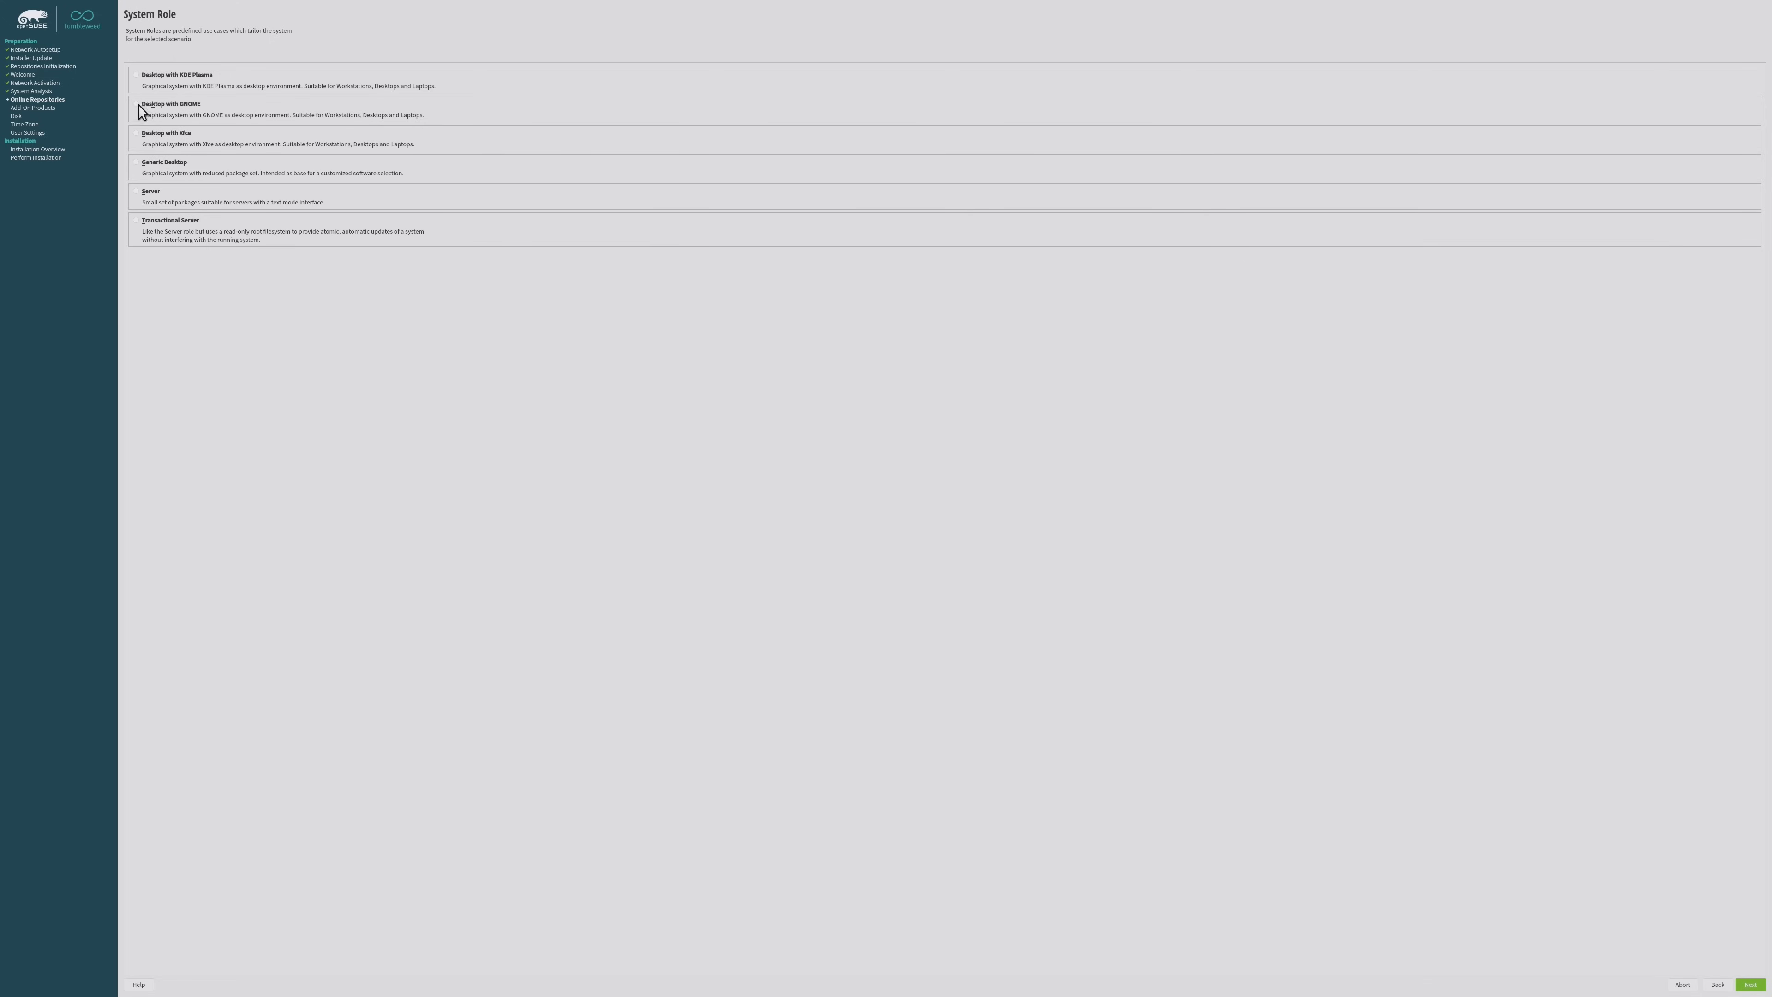
- Choose 'Desktop with GNOME' as the system role and continue to the next step
{"action": "left_click", "coordinate": [136, 104]}
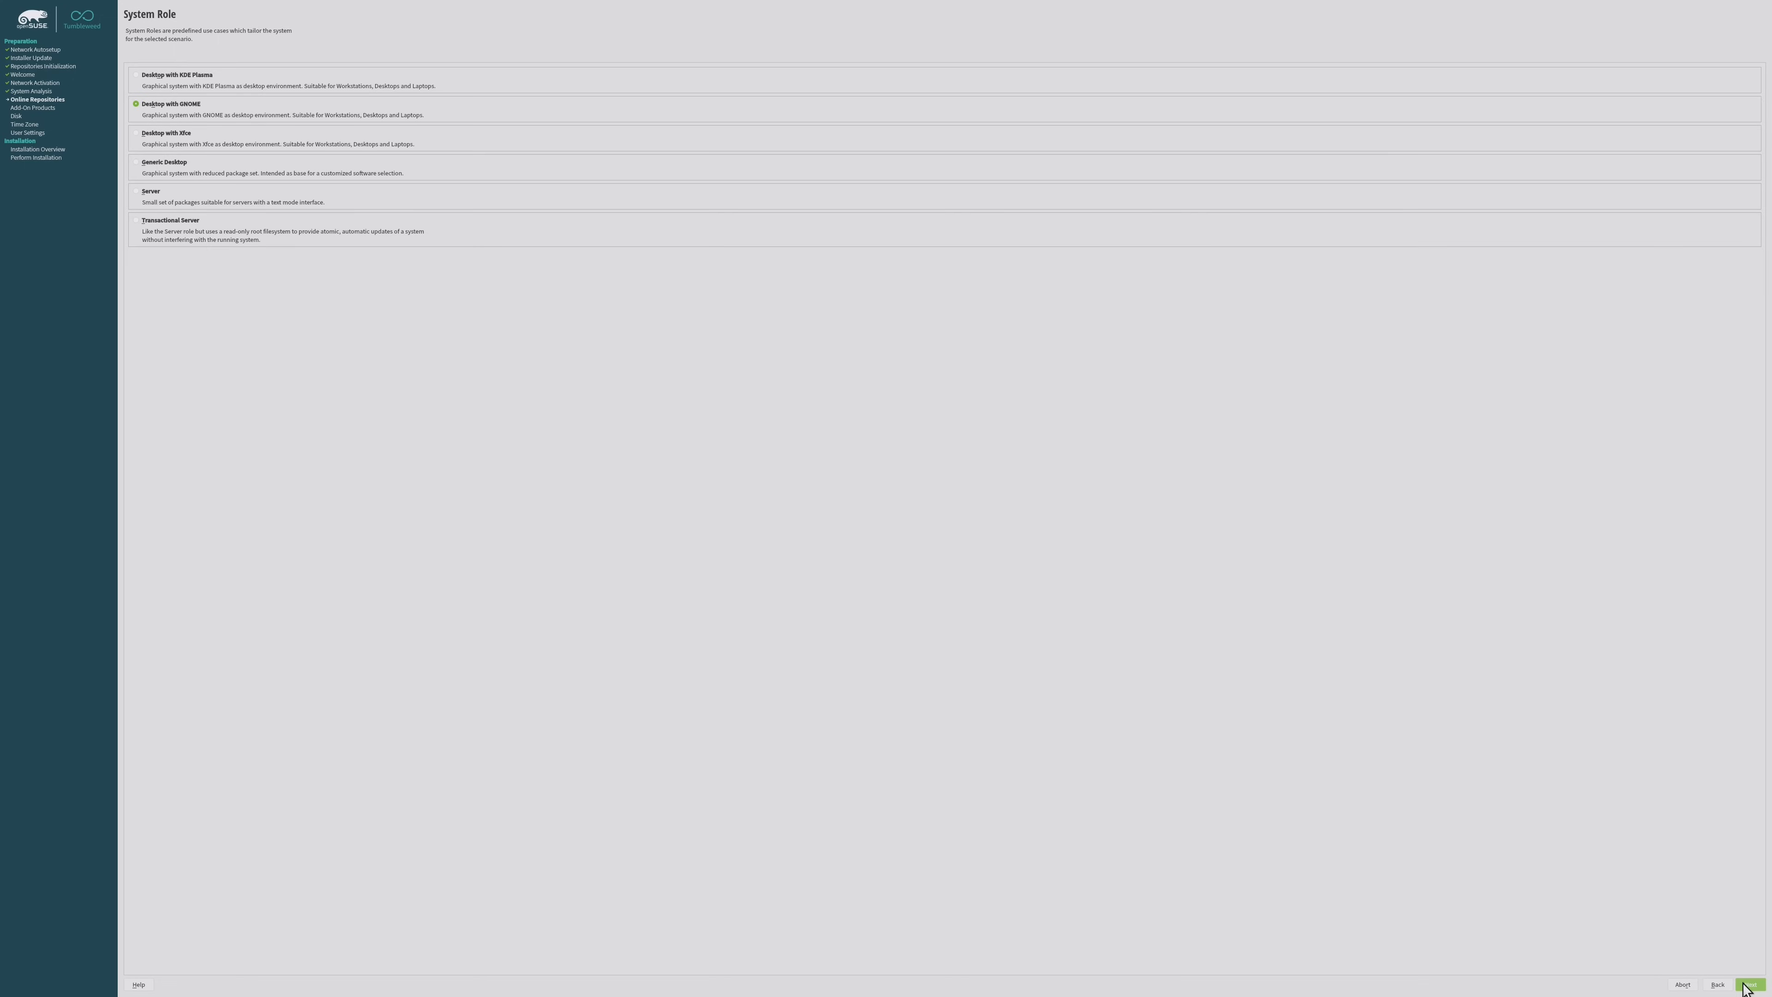
{"action": "left_click", "coordinate": [1750, 984]}
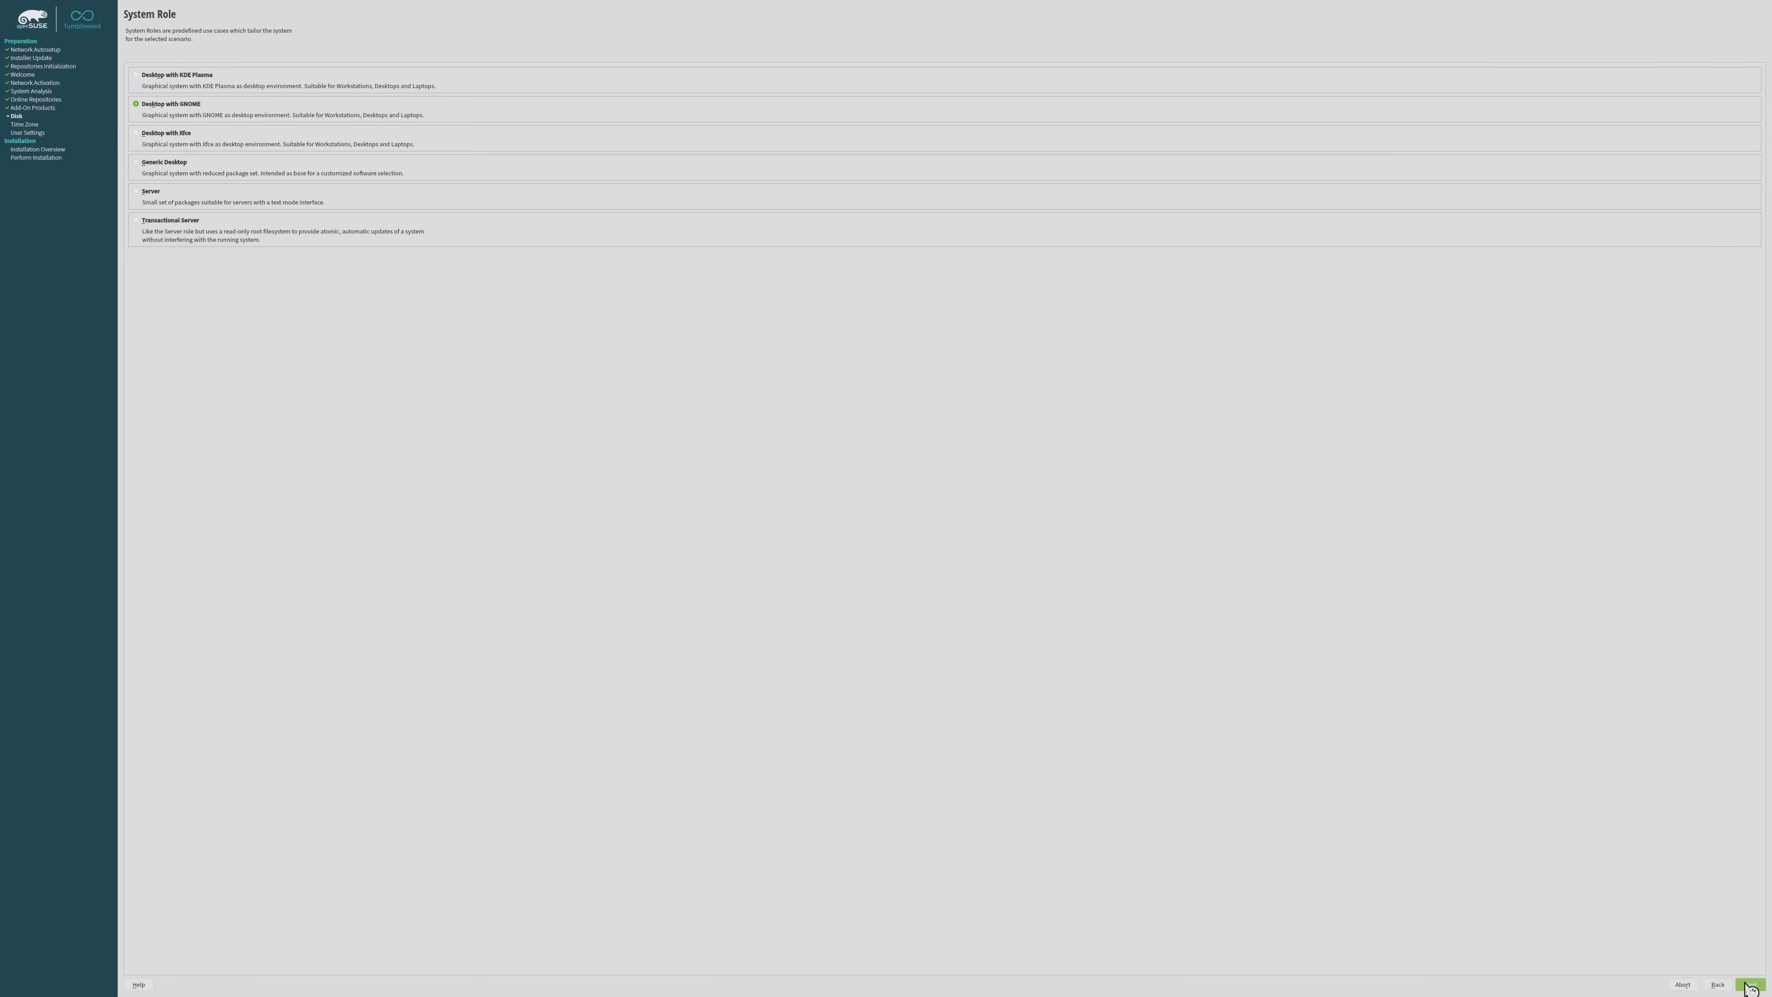